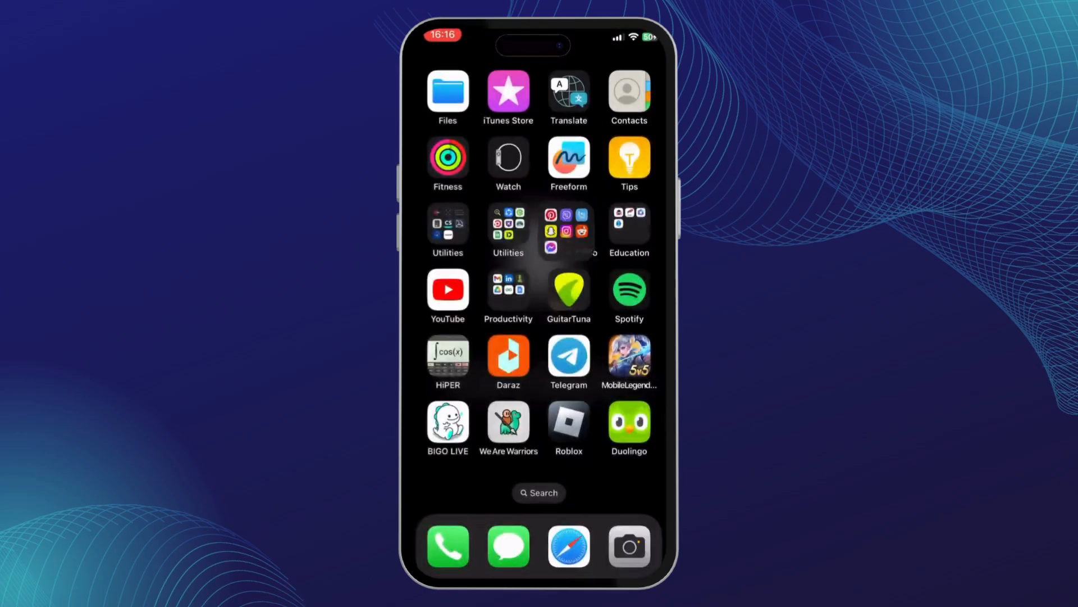
# View Viber's App Store page to check for an available update
pyautogui.click(539, 493)
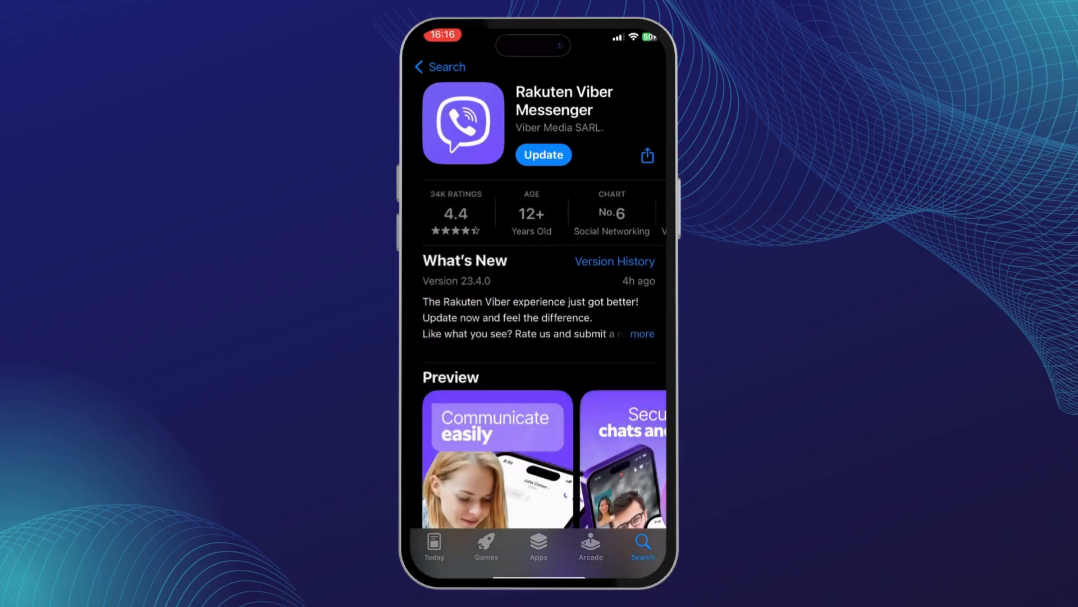
pyautogui.click(542, 153)
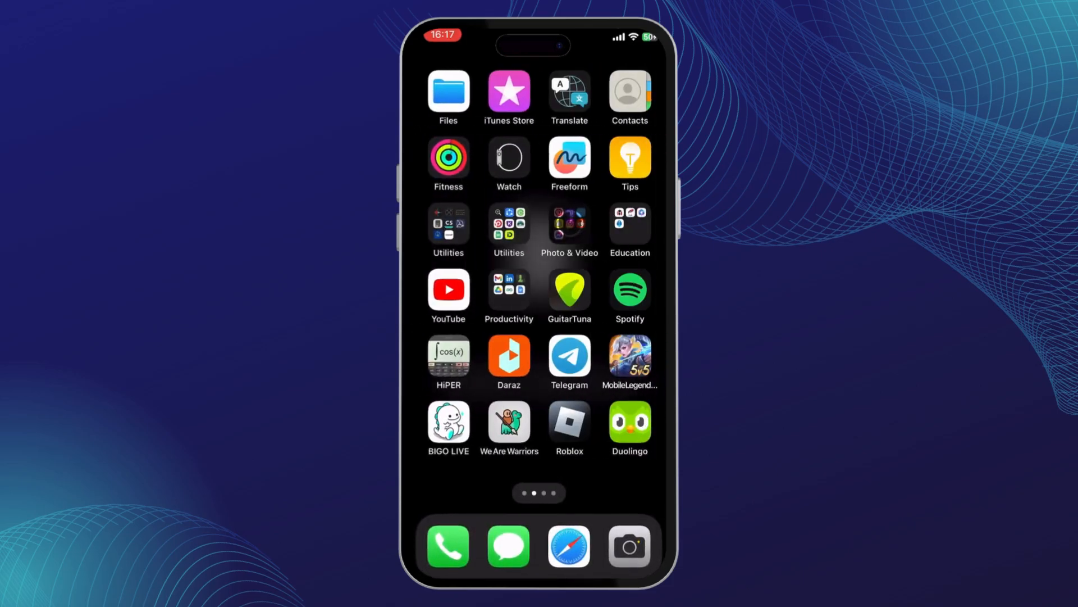
# Reach Settings > General > iPhone Storage, showing 145.59 GB of 256 GB used
pyautogui.hscroll(-3)
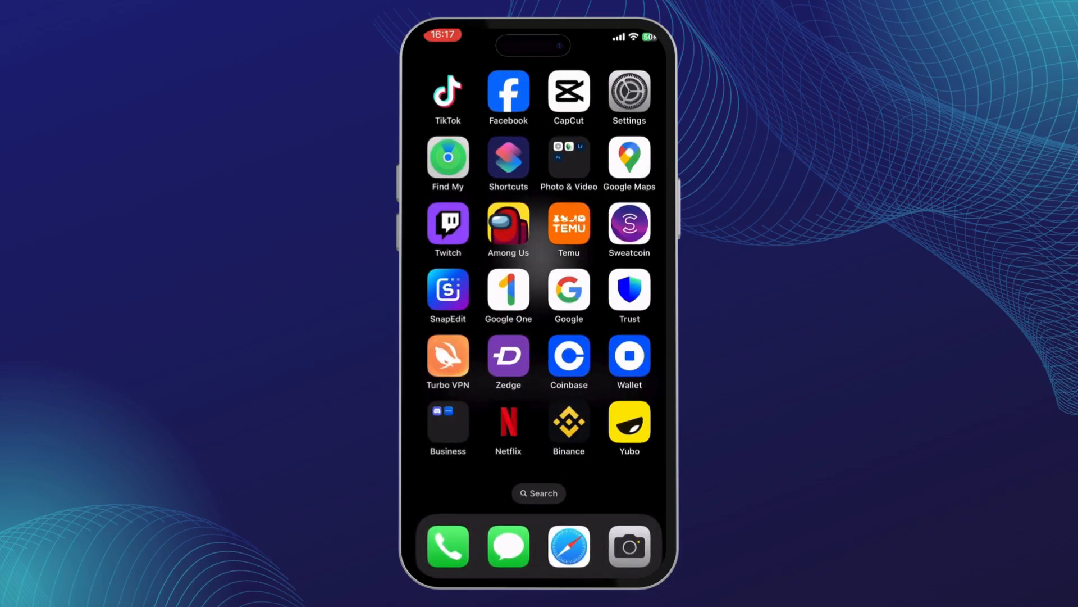
pyautogui.click(627, 93)
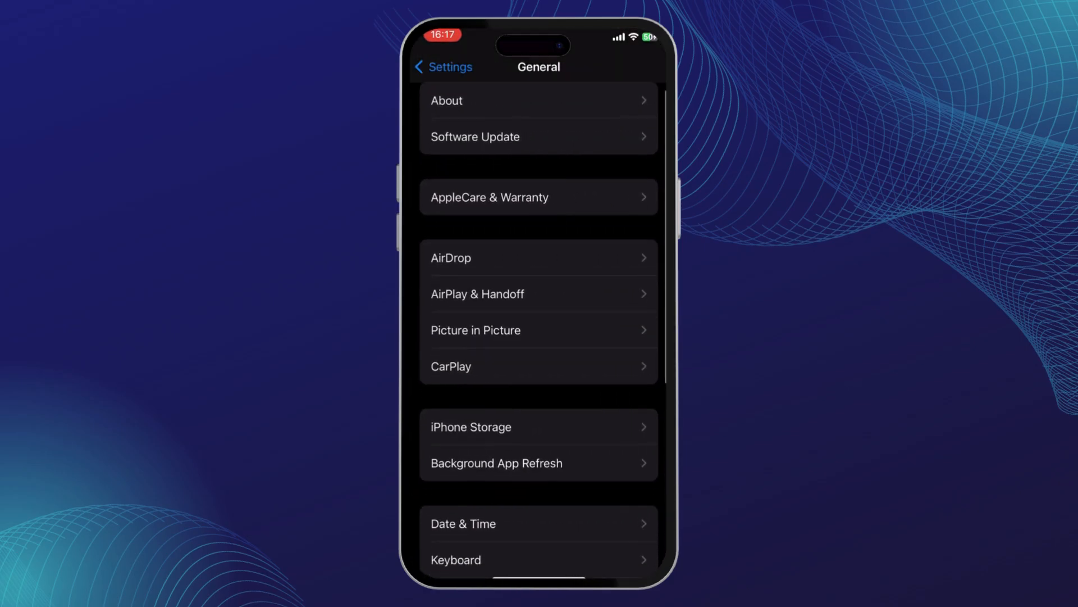
pyautogui.click(538, 427)
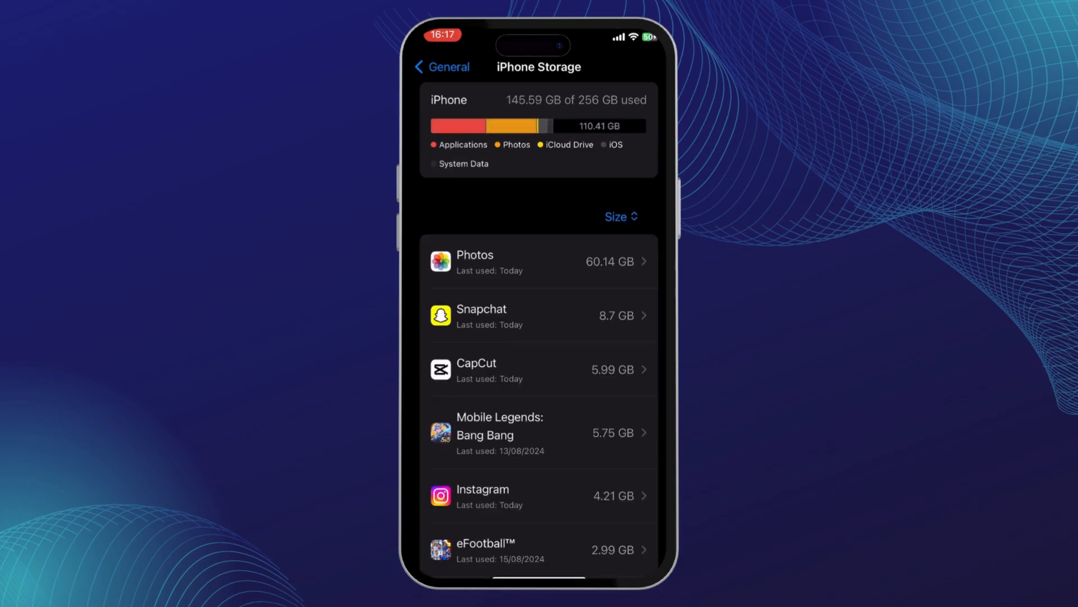
# Expand the full app storage list and locate Viber's 477.7 MB entry
pyautogui.scroll(-3)
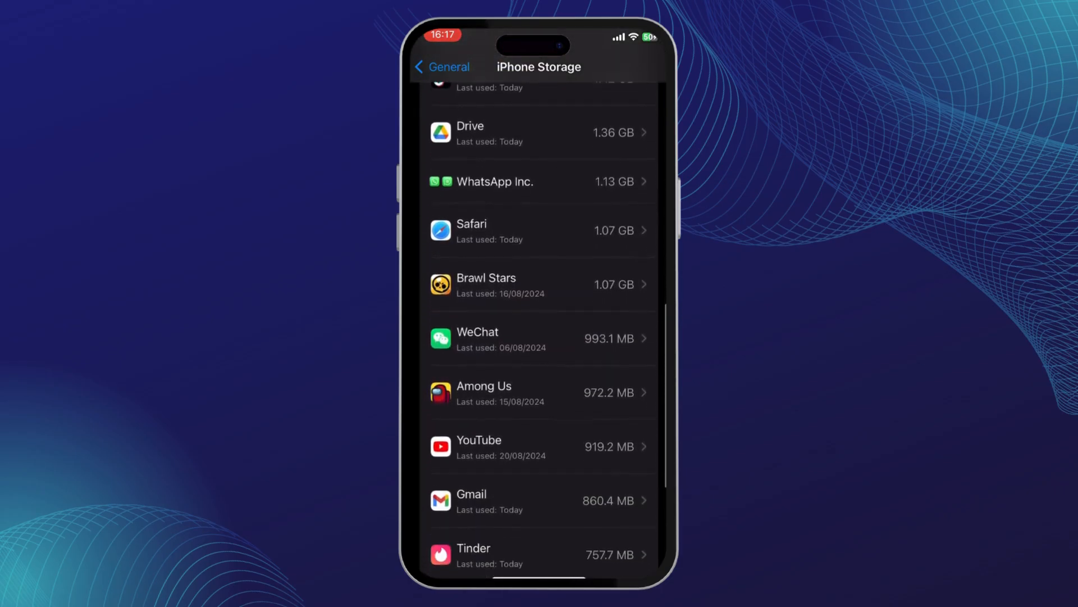
pyautogui.click(540, 132)
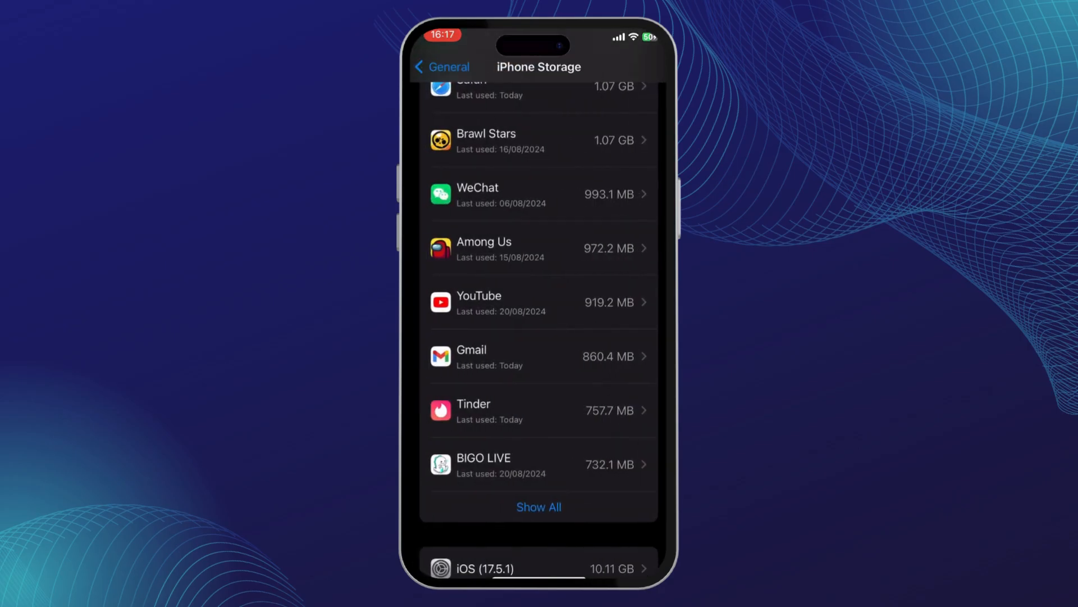
pyautogui.scroll(-3)
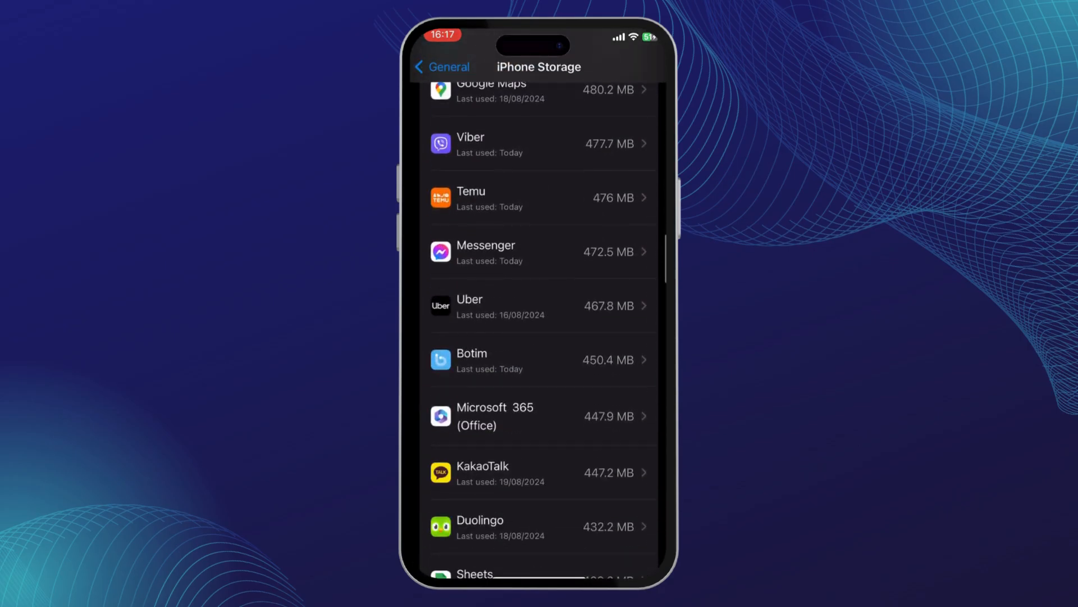
pyautogui.click(540, 143)
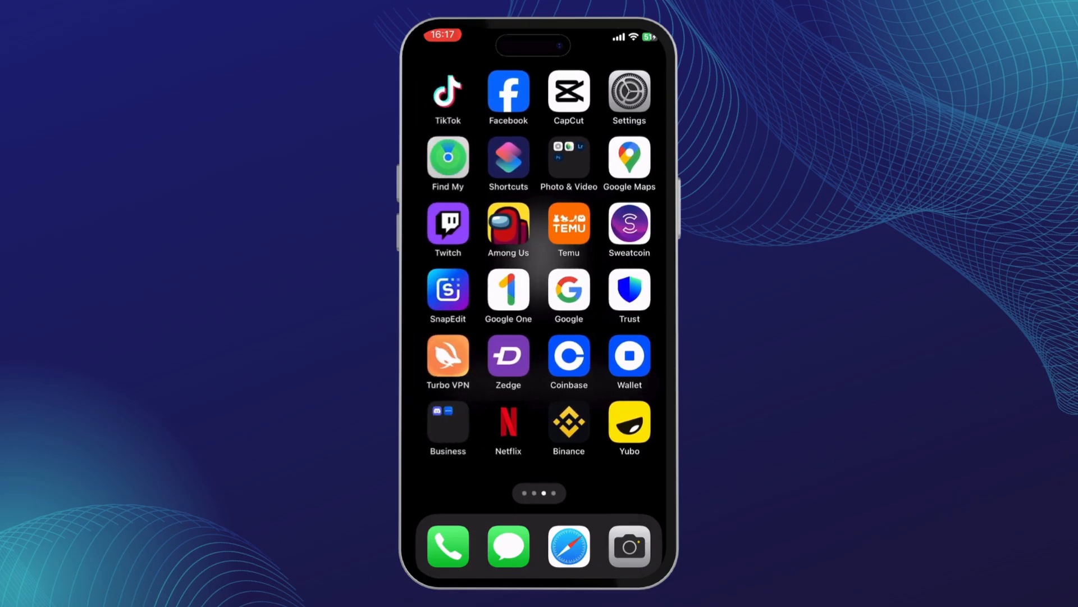
# Return to the first home screen page and reveal Viber inside the Photo & Video folder
pyautogui.hscroll(-3)
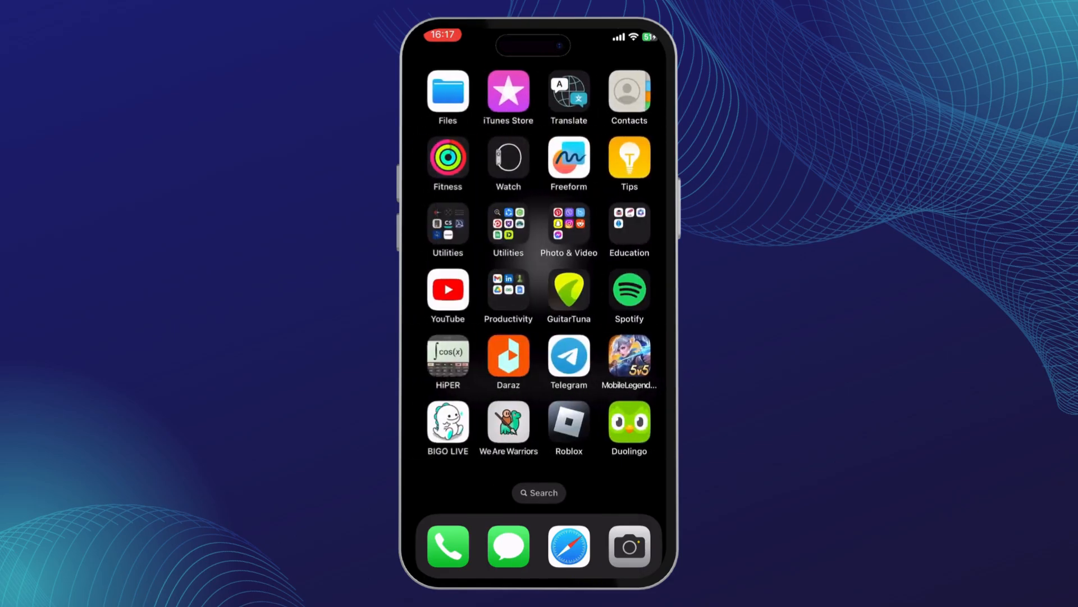
pyautogui.click(568, 224)
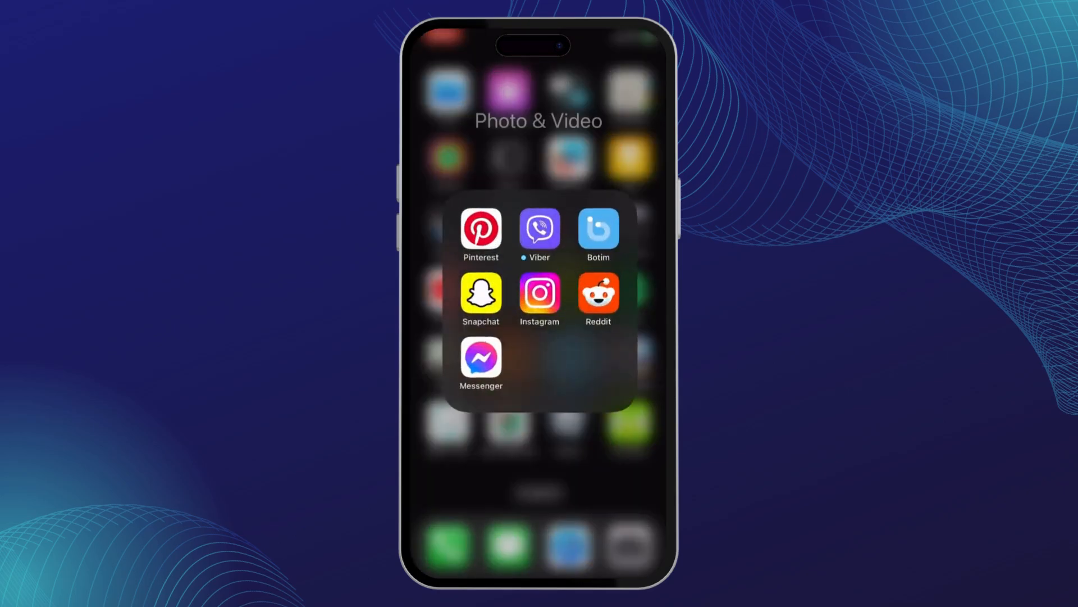